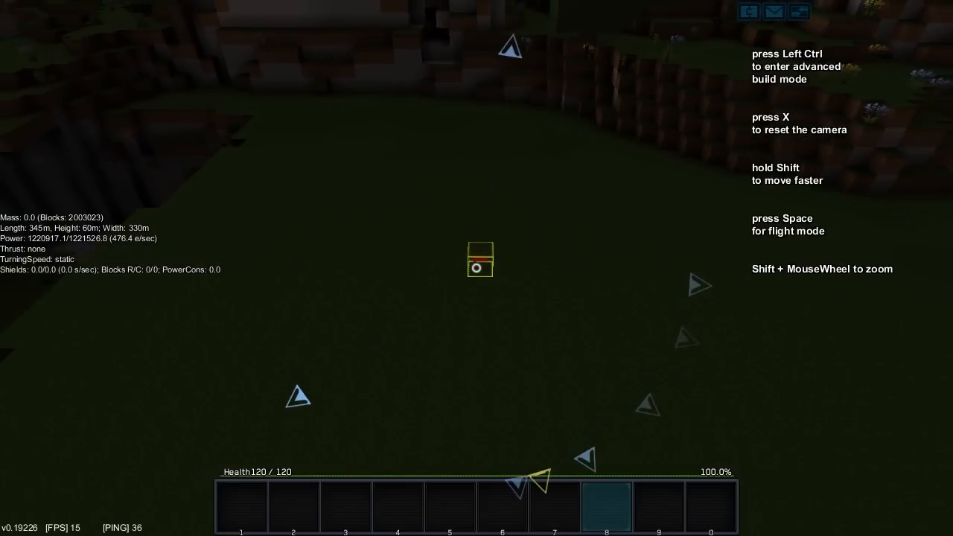
# - In advanced build mode, size the brush to 9 blocks wide and place the white light floor pad
pyautogui.press('ctrl')
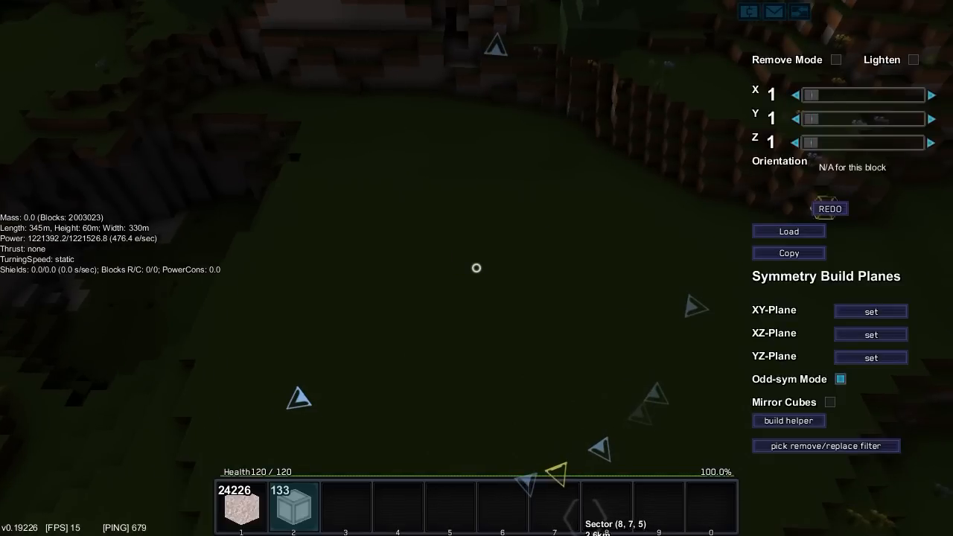
pyautogui.moveTo(811, 96); pyautogui.dragTo(916, 96)
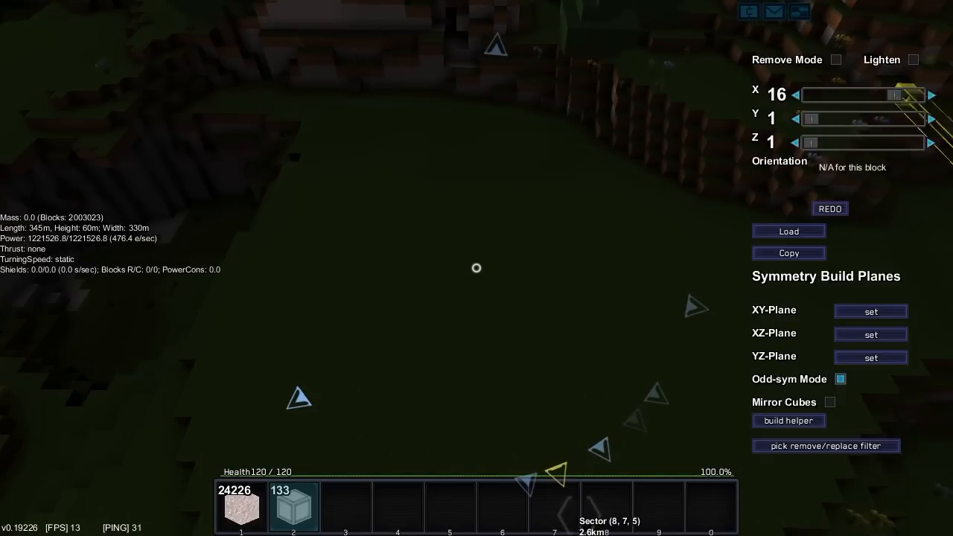
pyautogui.moveTo(894, 95); pyautogui.dragTo(856, 96)
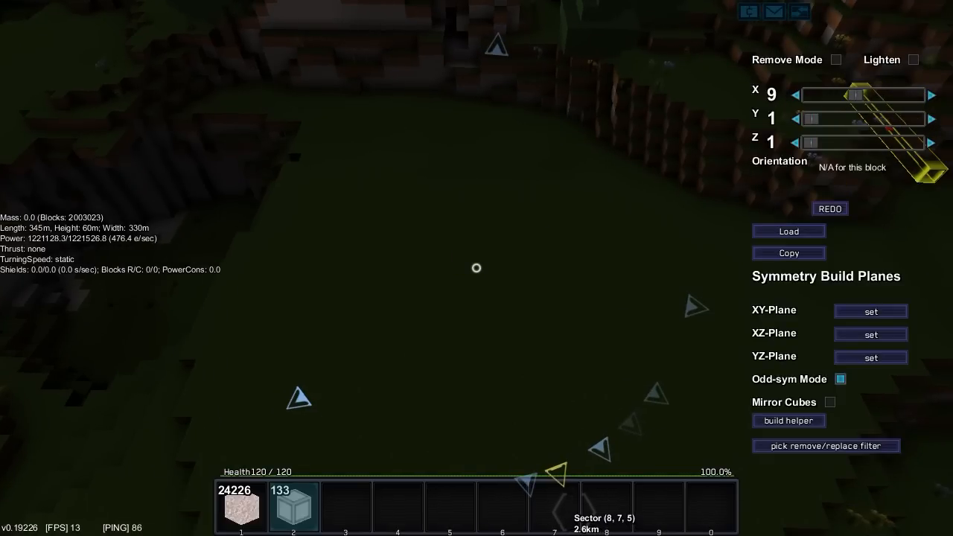
pyautogui.click(933, 95)
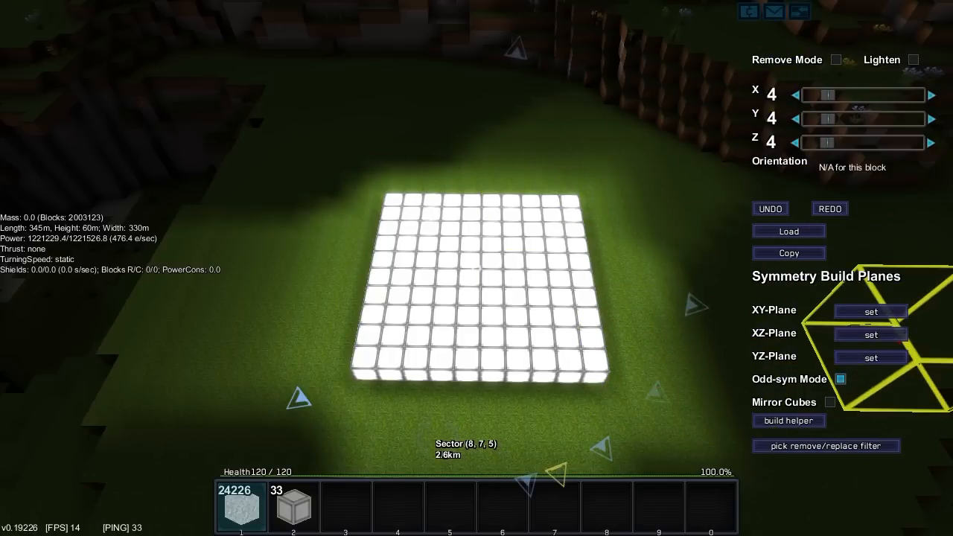
# - Stack stone blocks upward at each corner of the lit pad to form four pillars
pyautogui.click(870, 311)
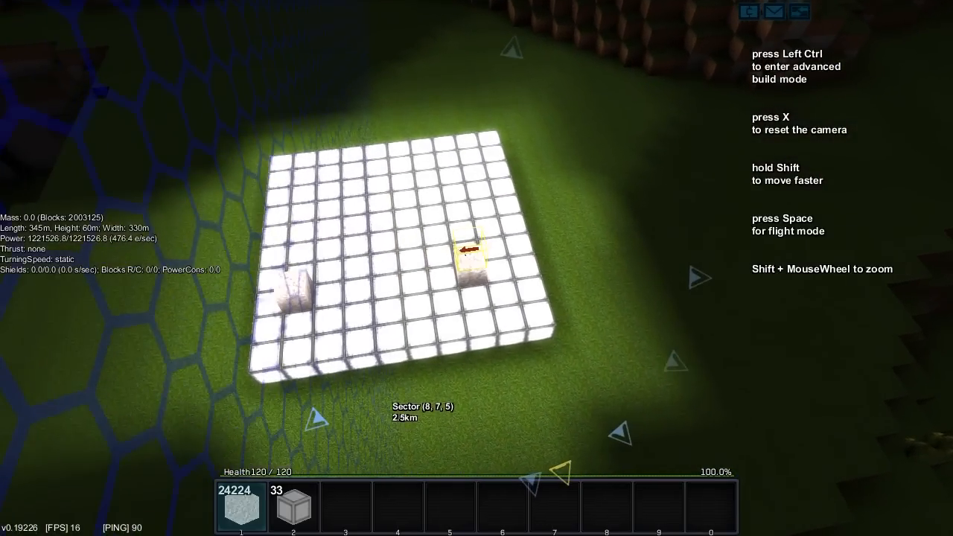
pyautogui.press('Ctrl')
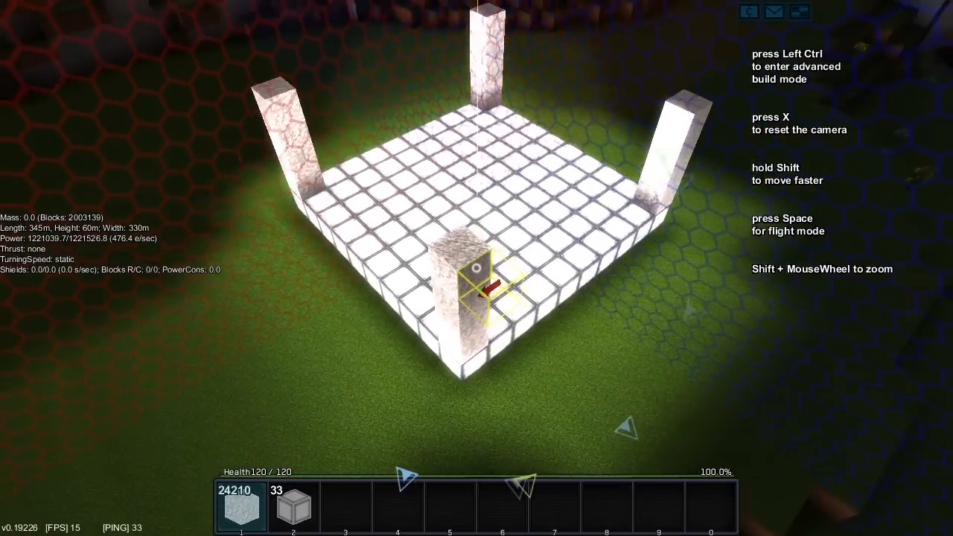
# - Break the two stray blocks off the lit pad, returning them to the hotbar
pyautogui.press('ctrl')
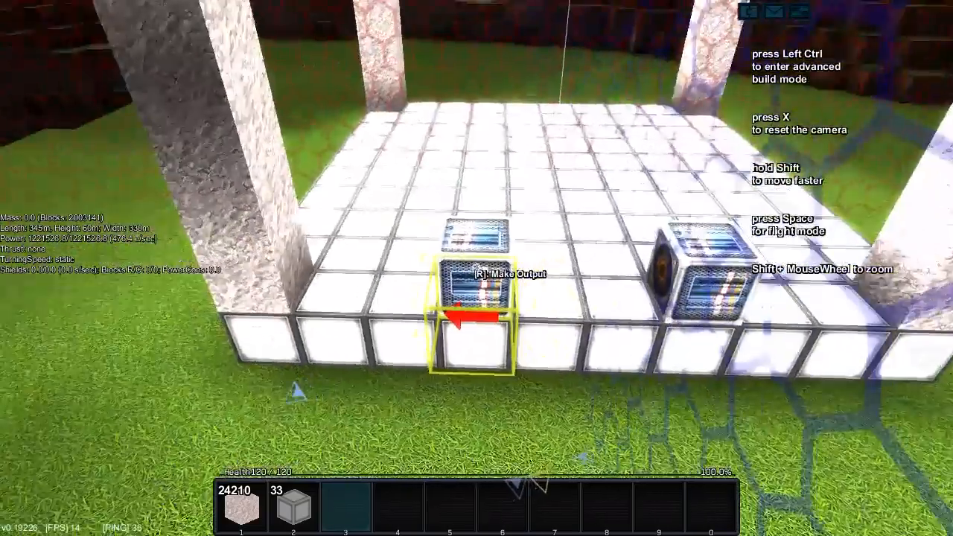
pyautogui.press('ctrl')
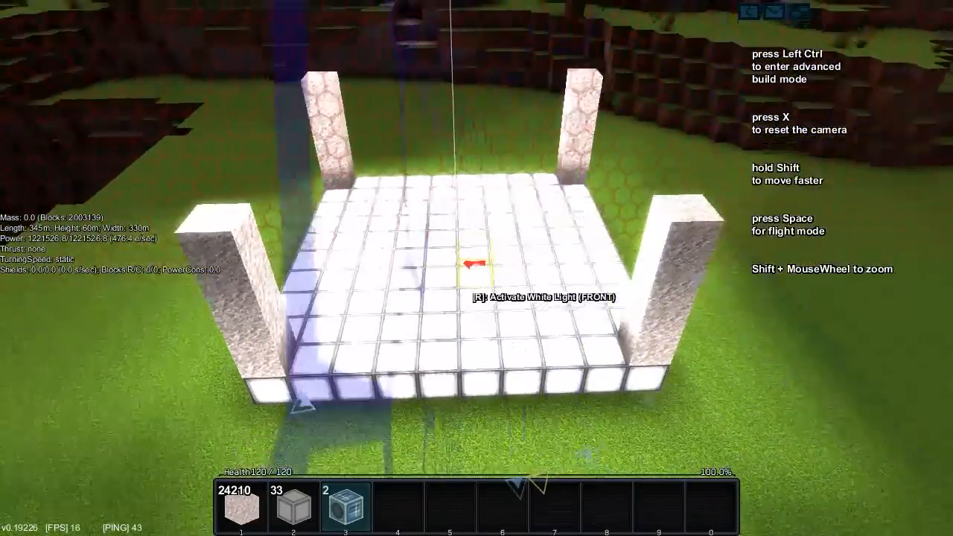
pyautogui.press('ctrl')
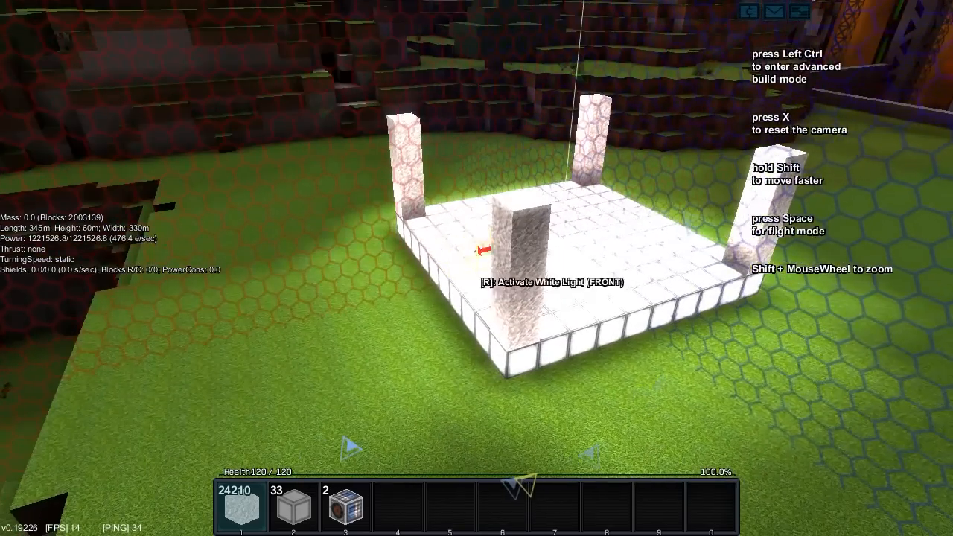
pyautogui.press('ctrl')
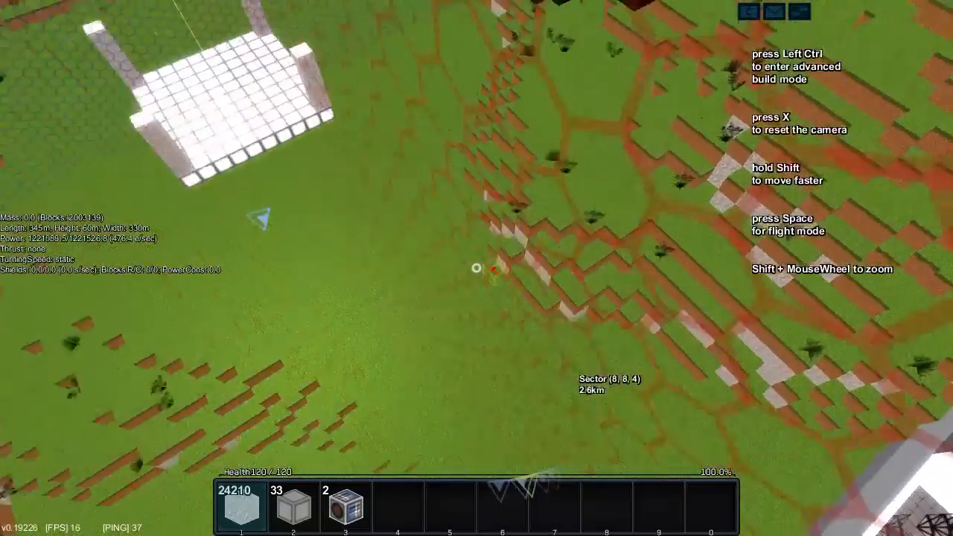
# - Clear a box-shaped chunk of terrain beside the pad with the sized brush
pyautogui.press('ctrl')
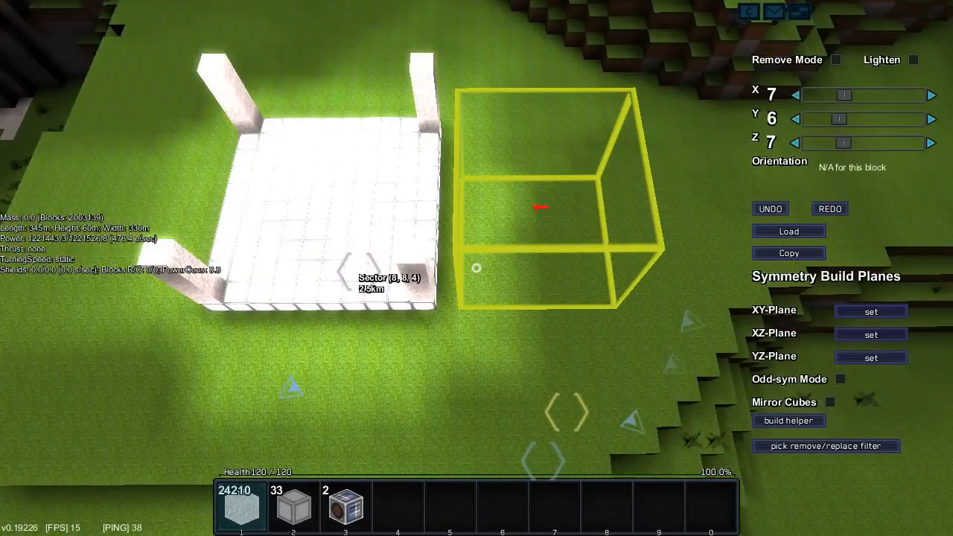
pyautogui.click(870, 358)
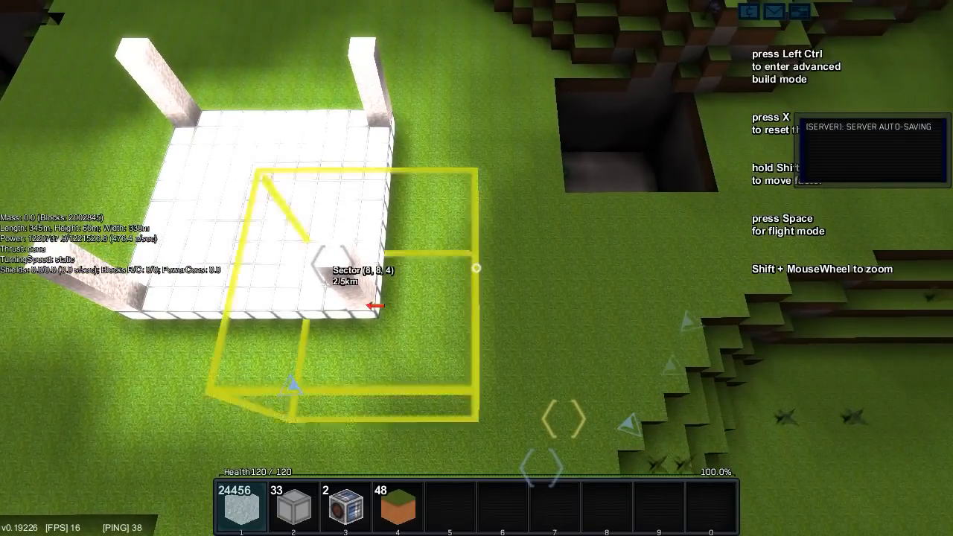
pyautogui.press('ctrl')
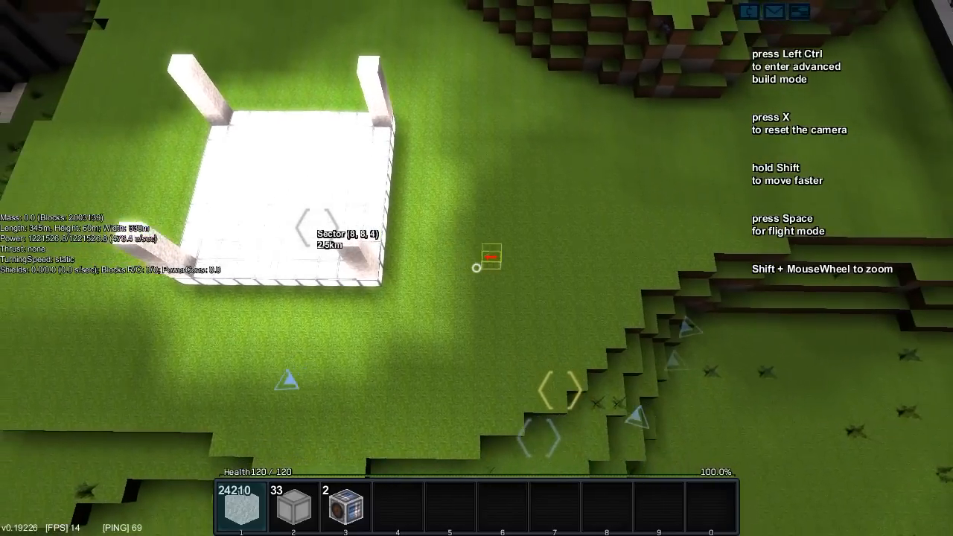
# - Switch the brush to Remove Mode and carve a second box of blocks out of the ground
pyautogui.press('ctrl')
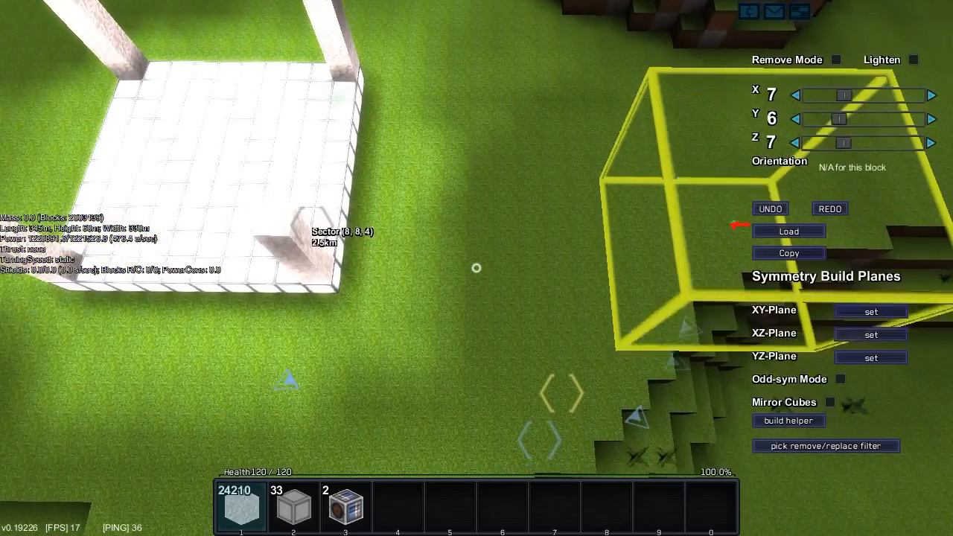
pyautogui.click(836, 60)
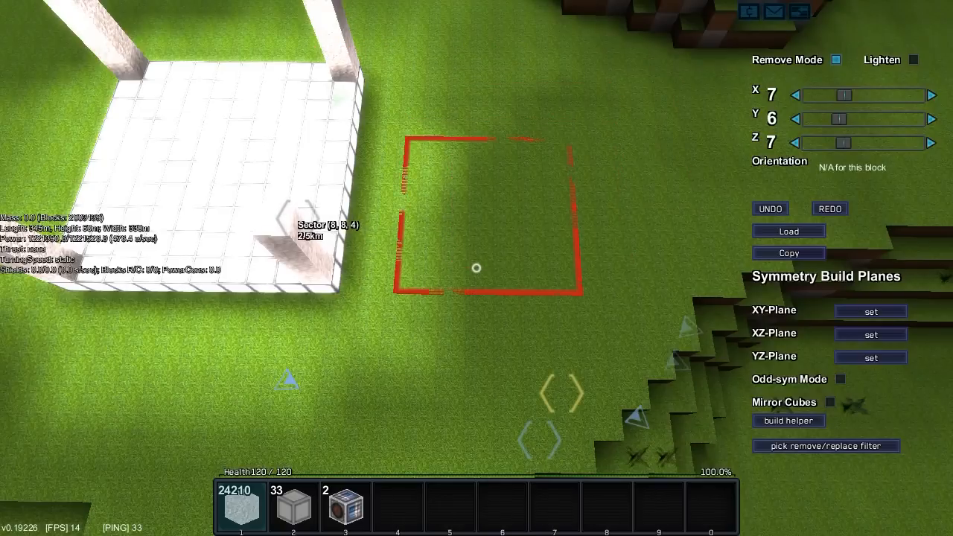
pyautogui.click(476, 269)
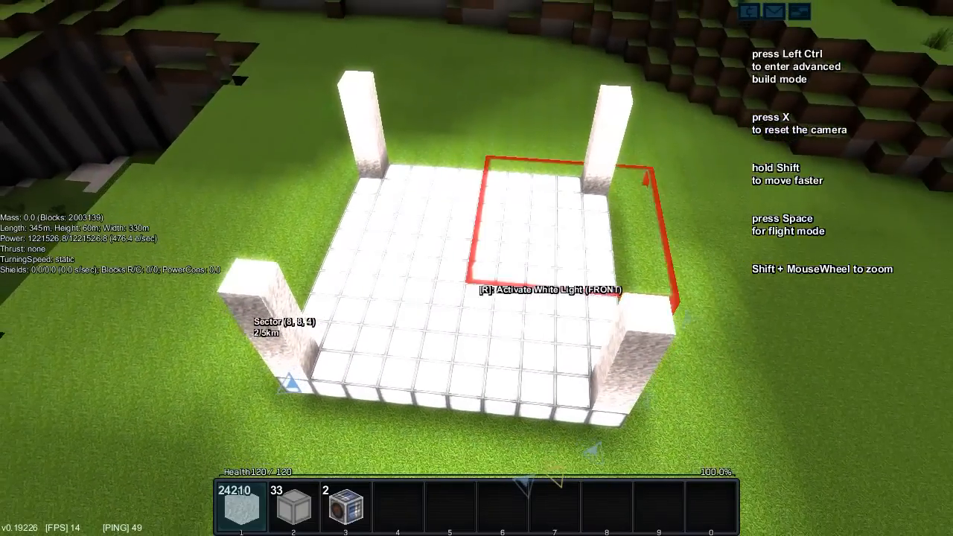
# - Place a stone block mass beside the pad and break its centre to open a gap
pyautogui.press('Ctrl')
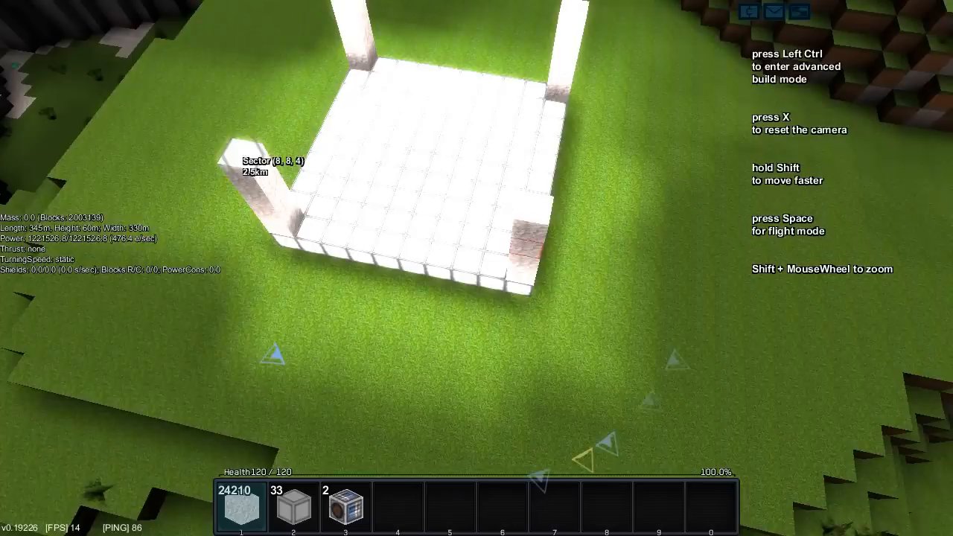
pyautogui.press('ctrl')
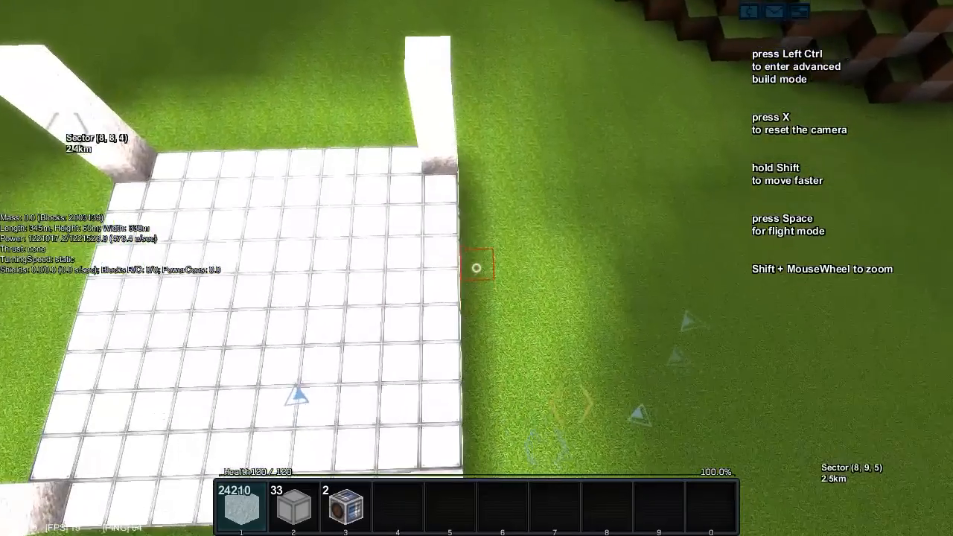
pyautogui.press('ctrl')
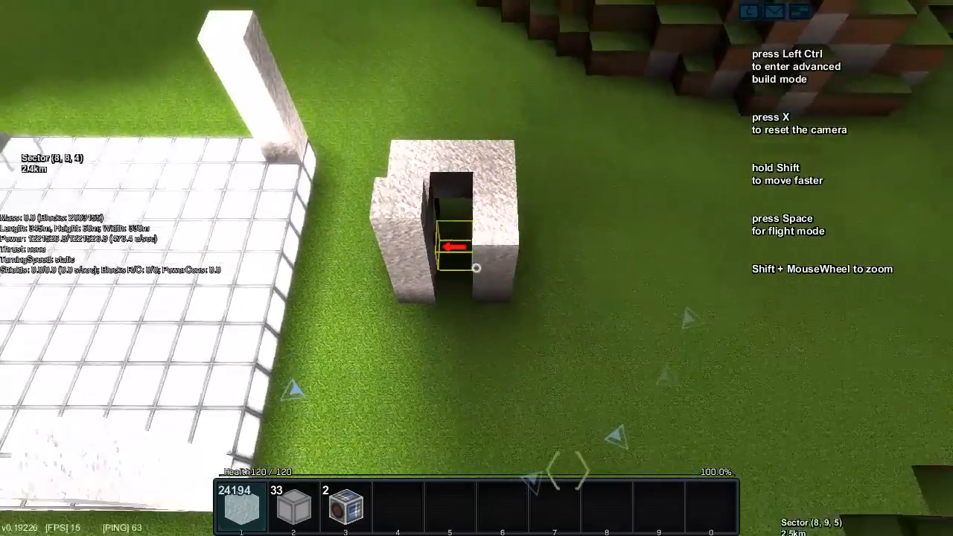
# - Use Copy in advanced build mode and mark the stone arch as the copied area
pyautogui.press('ctrl')
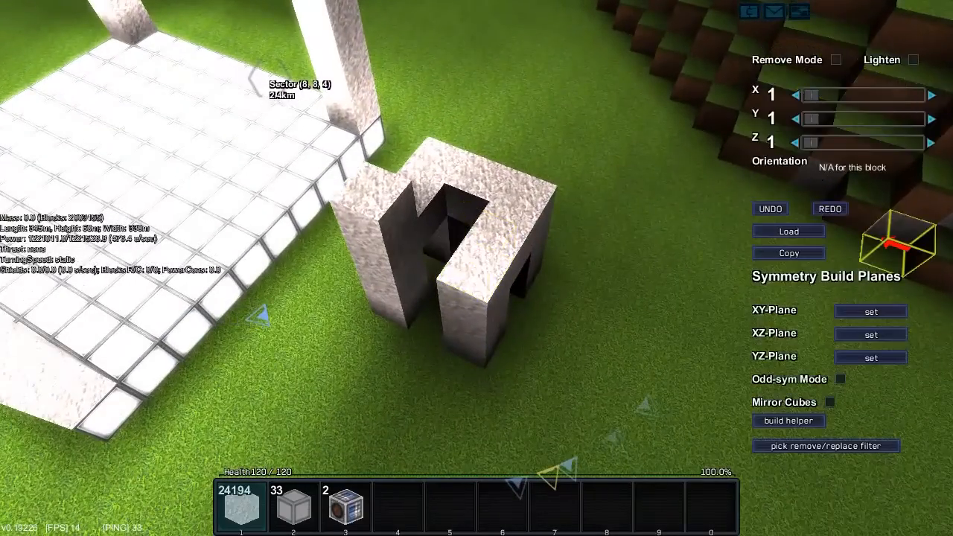
pyautogui.click(789, 253)
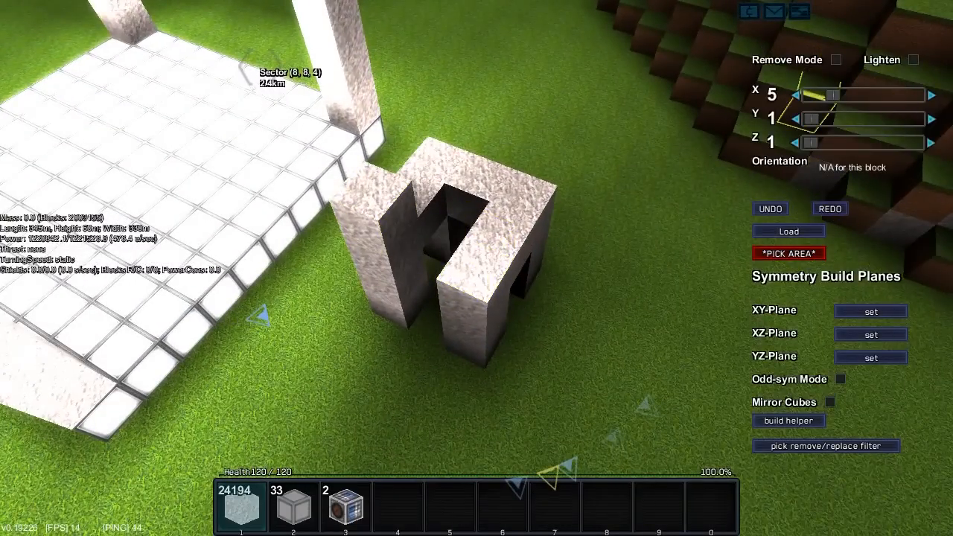
pyautogui.click(795, 96)
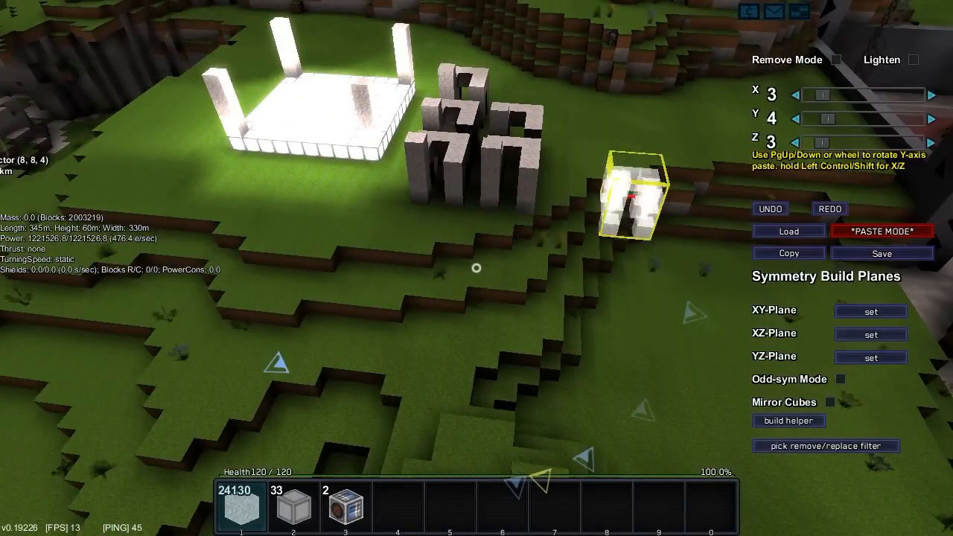
# - Save the copied arch as template 'sasdawd' and paste a new arch onto the ground
pyautogui.click(882, 253)
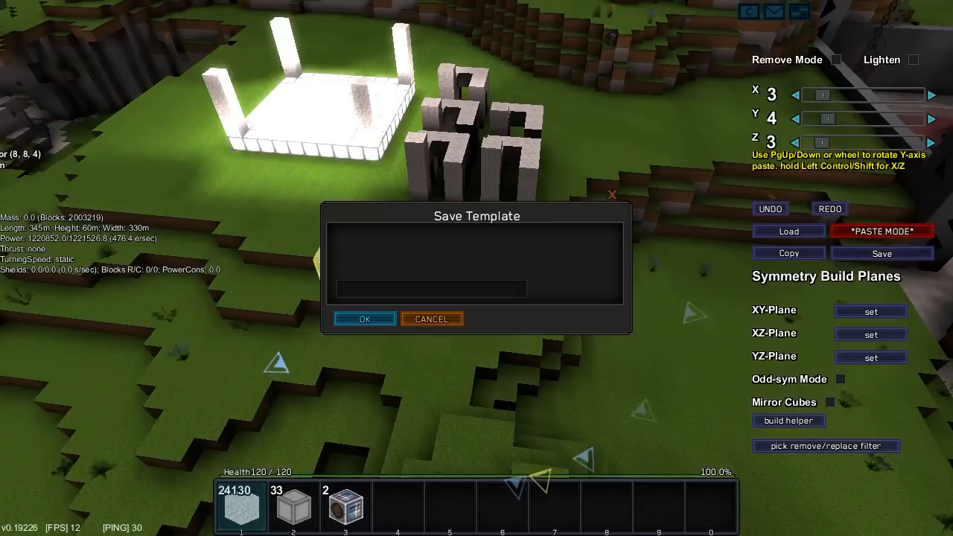
pyautogui.write('sasdawd')
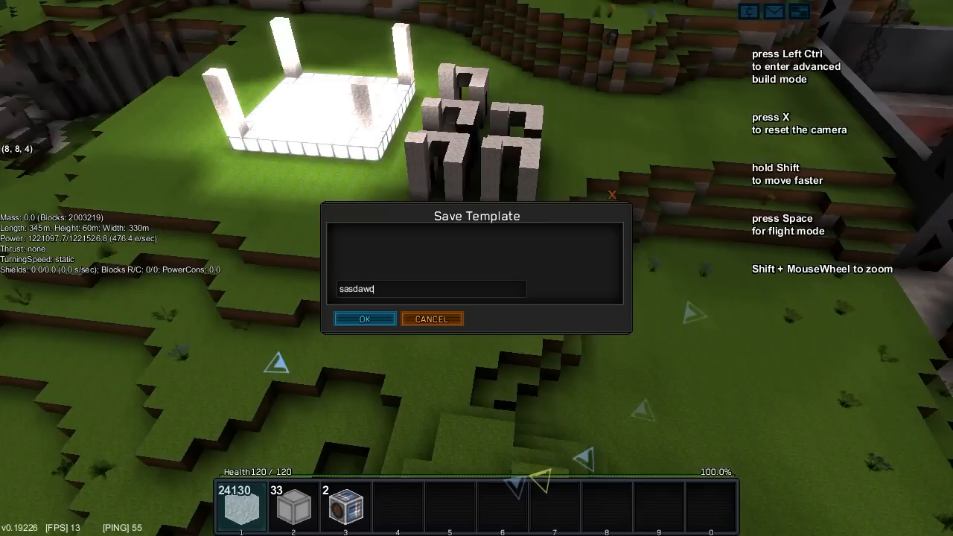
pyautogui.click(365, 319)
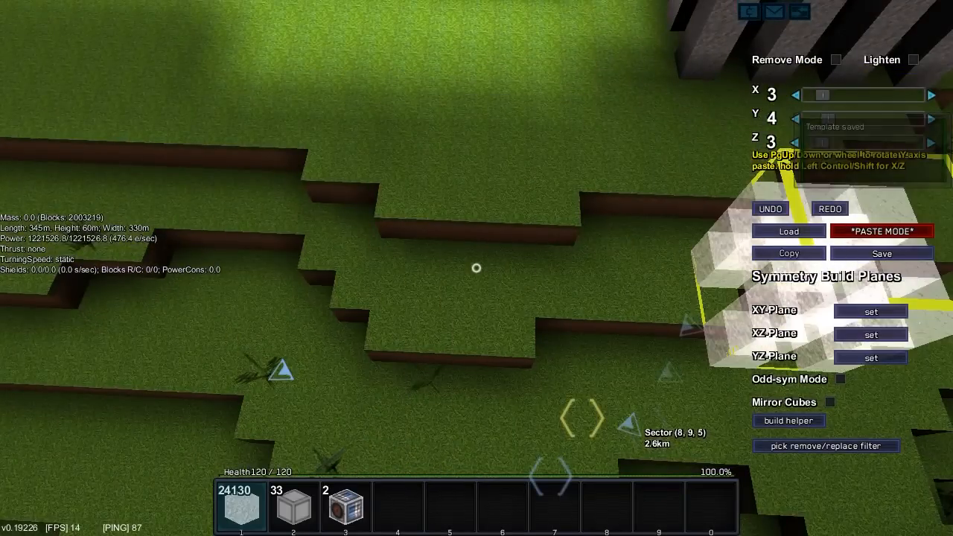
pyautogui.click(788, 231)
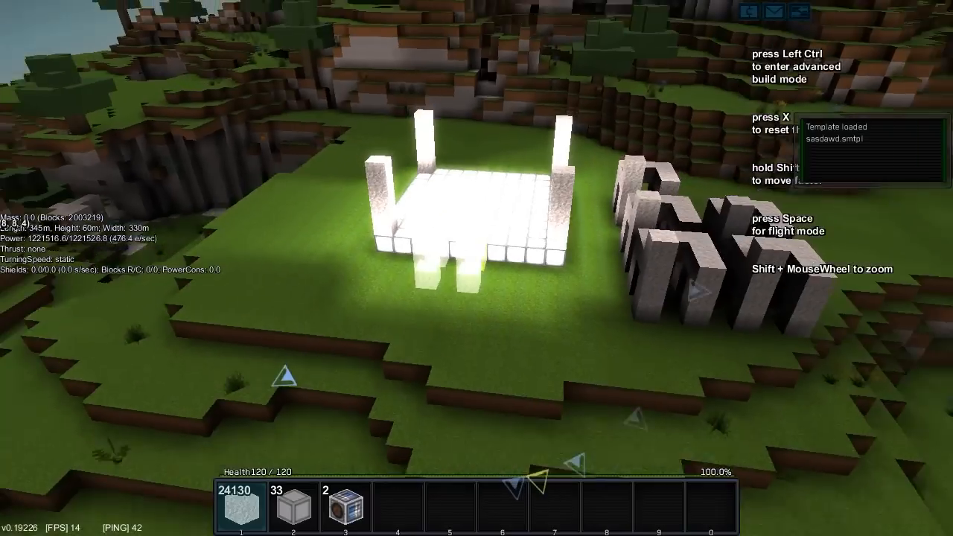
pyautogui.press('Ctrl')
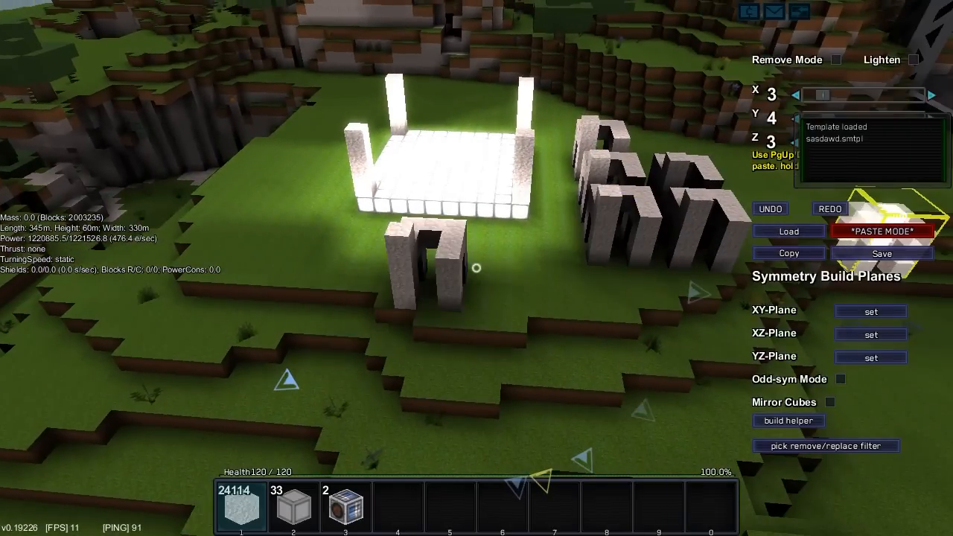
# - Load the 'riktig pelare 12' template and clear away the extra arch copies
pyautogui.click(790, 231)
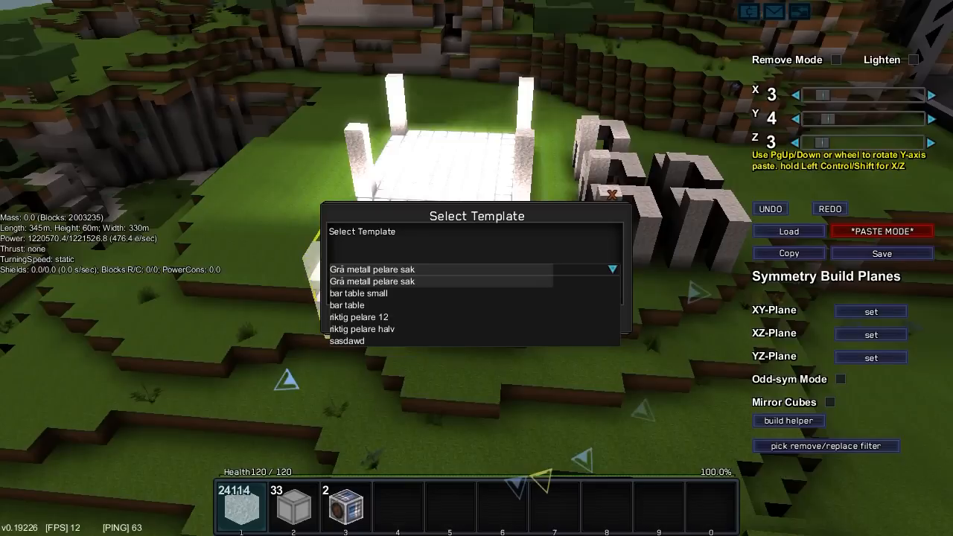
pyautogui.click(361, 316)
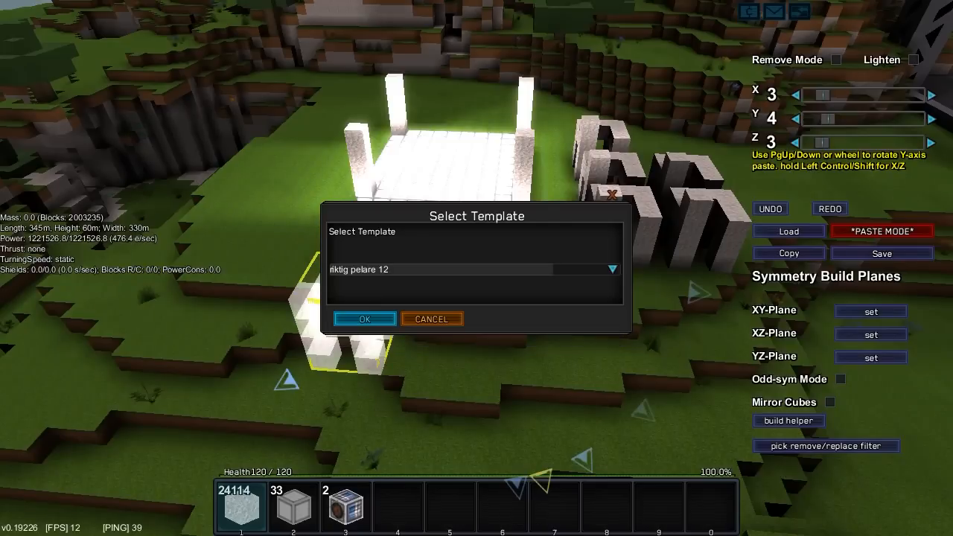
pyautogui.click(365, 318)
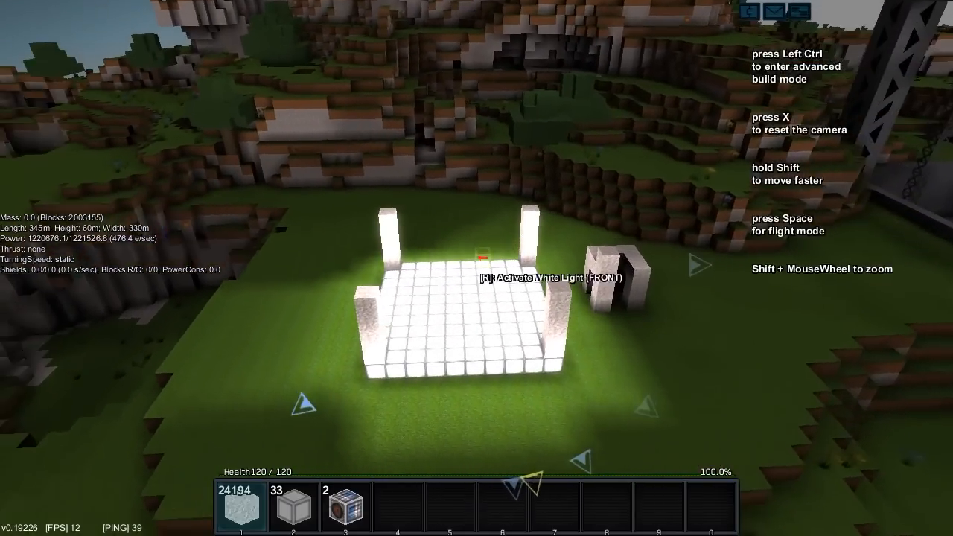
pyautogui.press('ctrl')
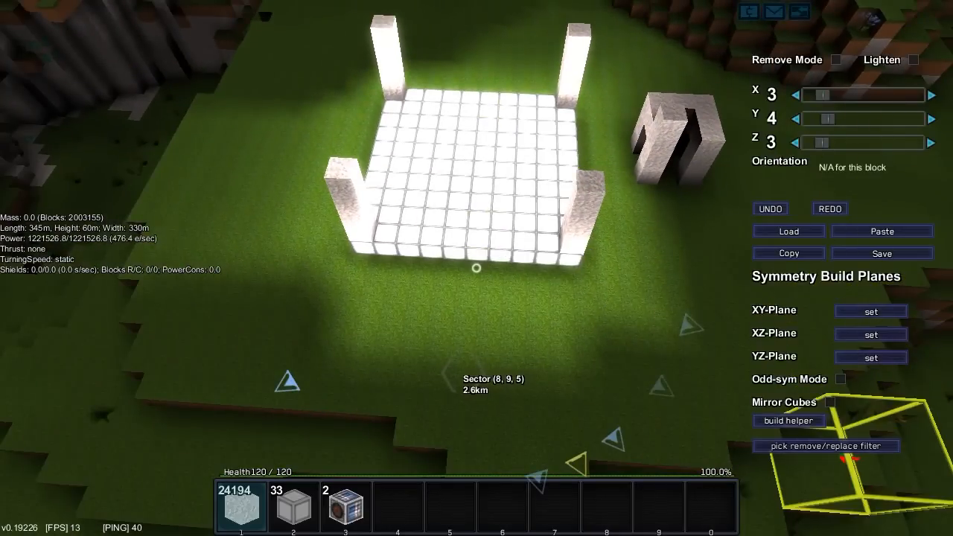
# - In the build helper, restrict building and choose a Torus with radius 13 and tube radius 6
pyautogui.click(789, 420)
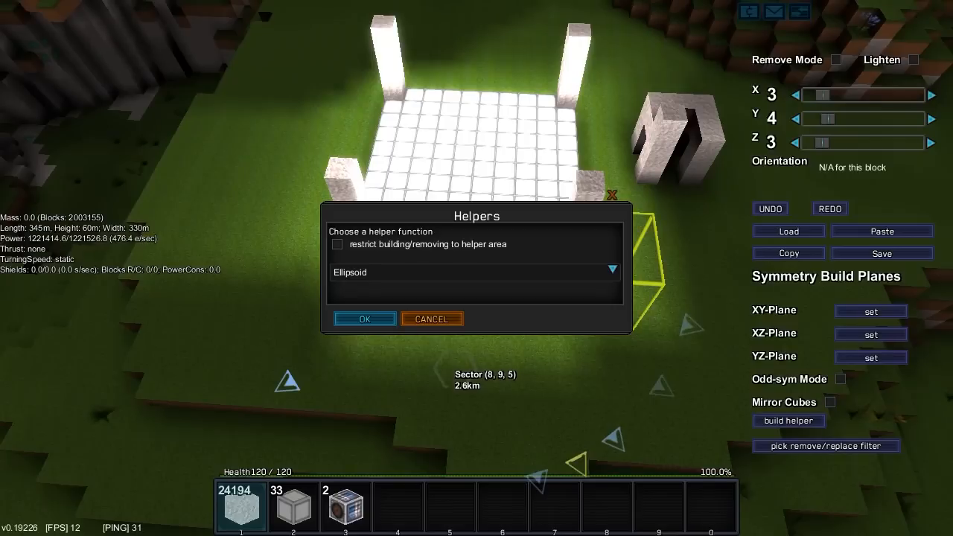
pyautogui.click(611, 269)
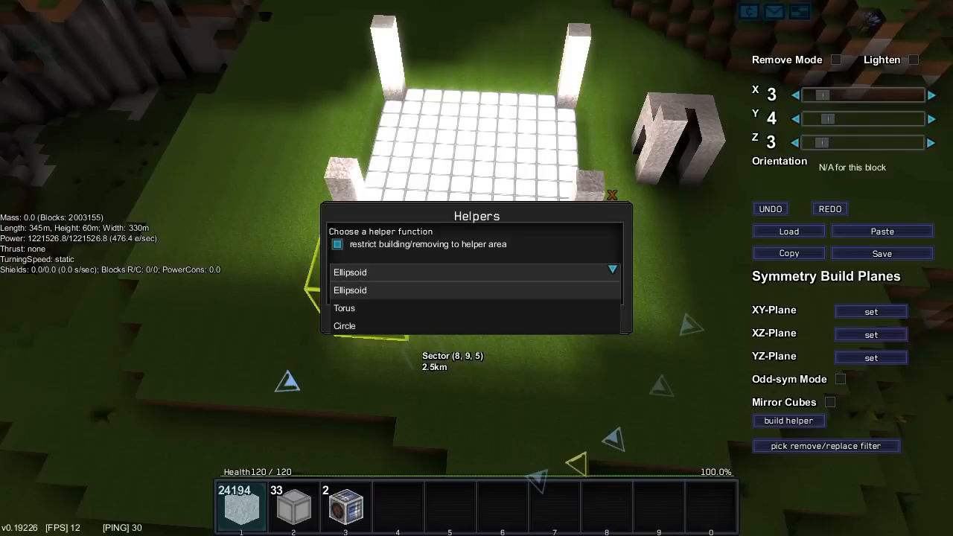
pyautogui.click(346, 307)
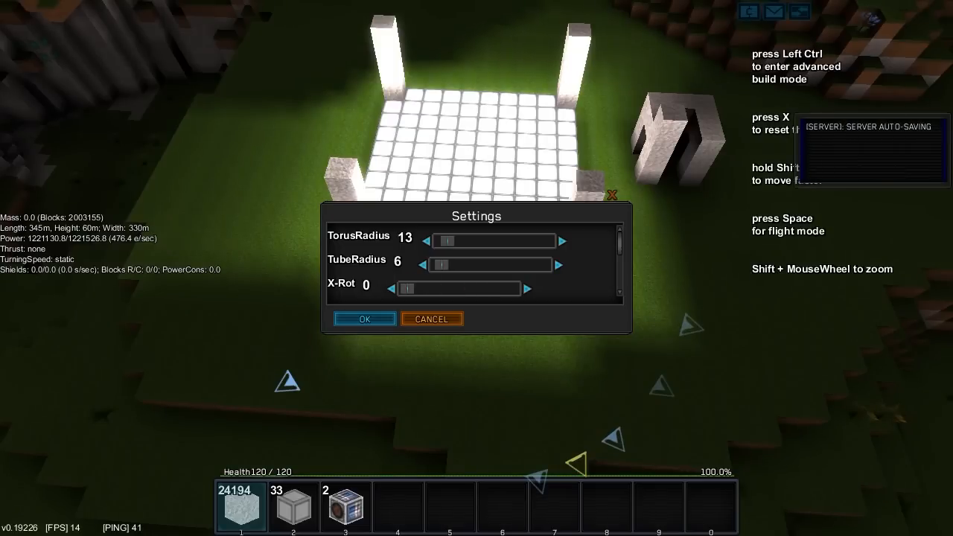
pyautogui.scroll(-3)
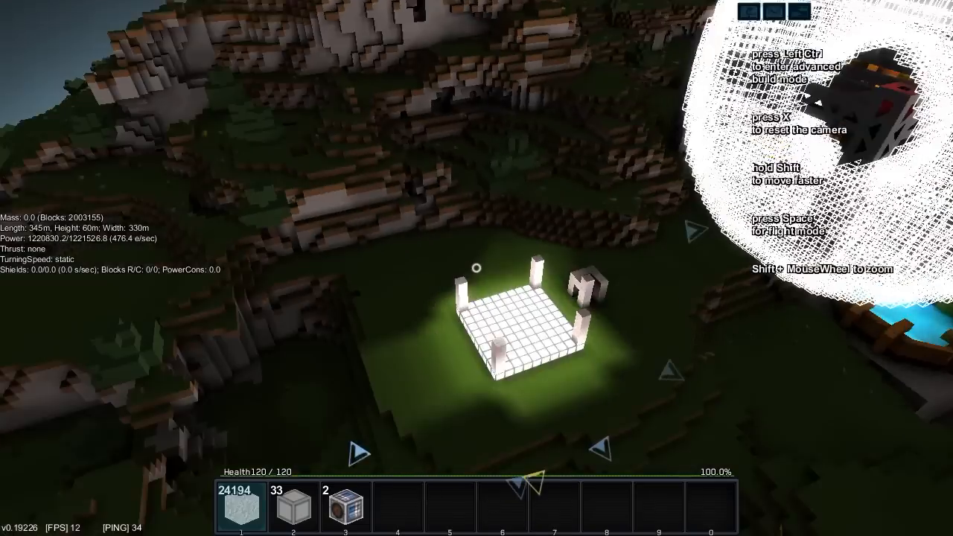
# - Redo the Torus helper with radius 15, tube radius 3, X-Rot 26, Y-Rot 40 and confirm
pyautogui.press('ctrl')
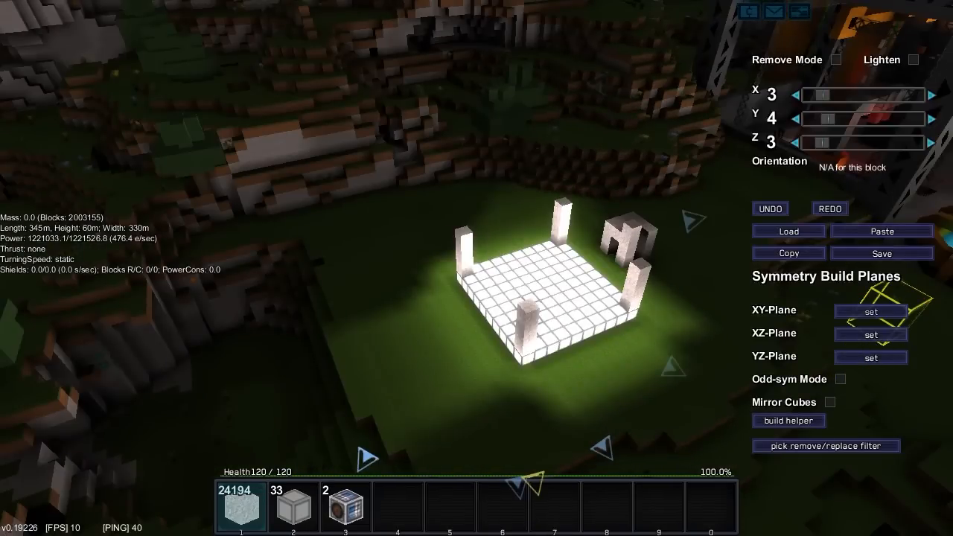
pyautogui.click(788, 420)
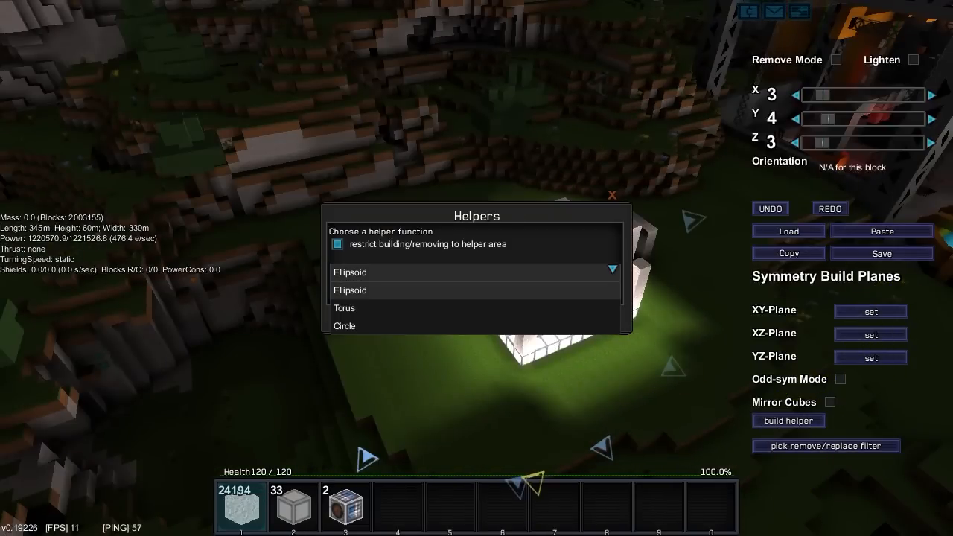
pyautogui.click(346, 307)
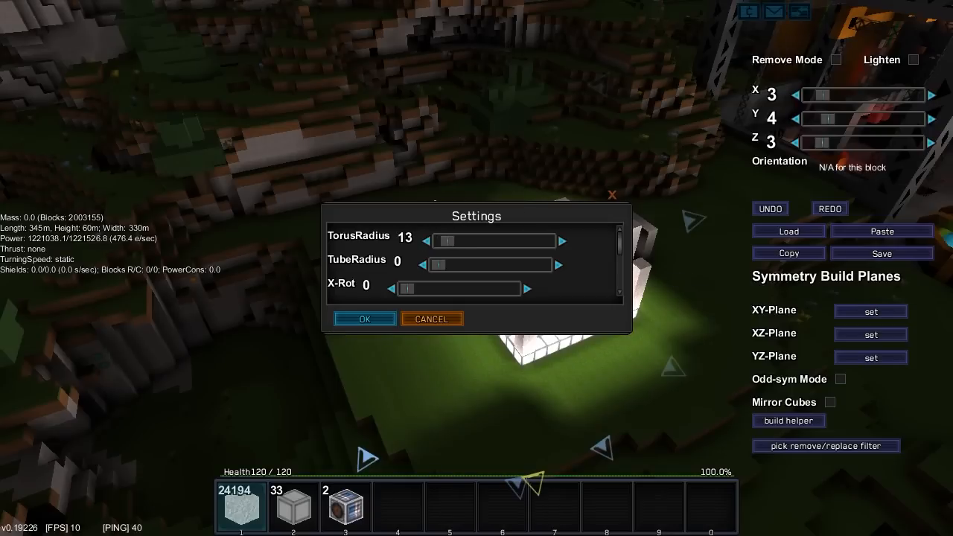
pyautogui.click(563, 241)
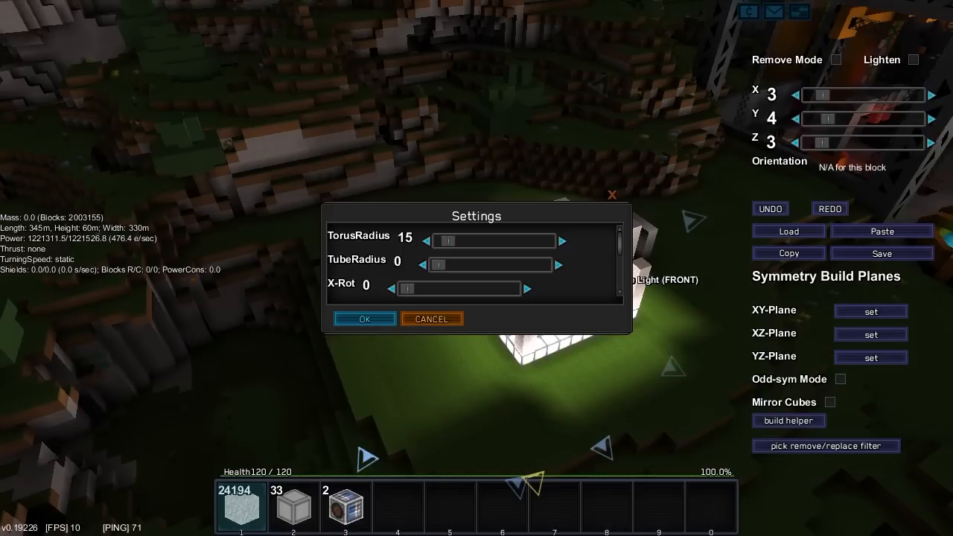
pyautogui.click(558, 266)
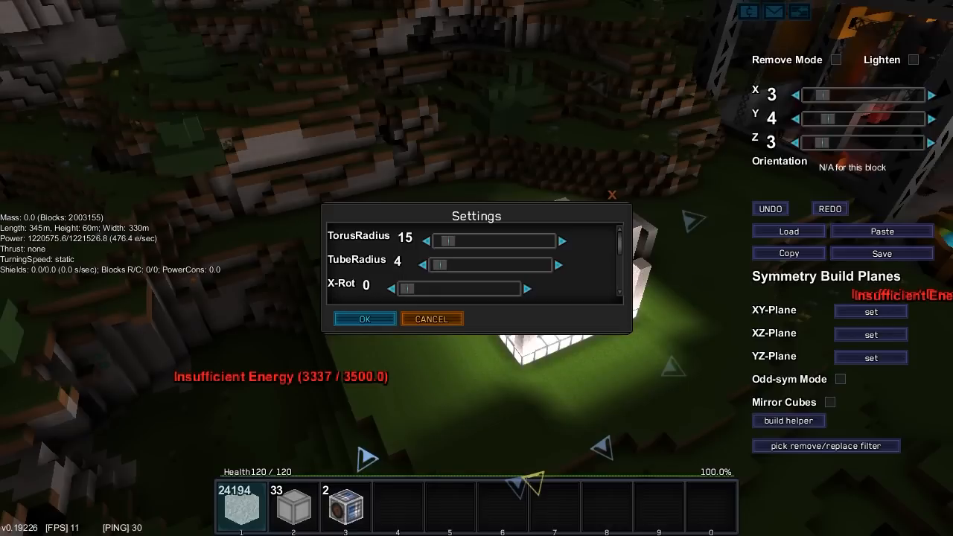
pyautogui.click(424, 265)
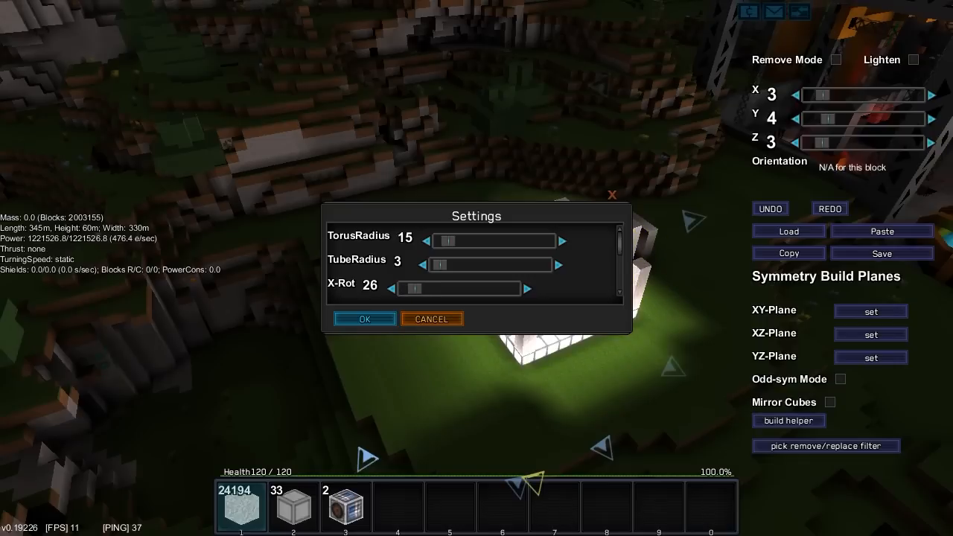
pyautogui.scroll(-3)
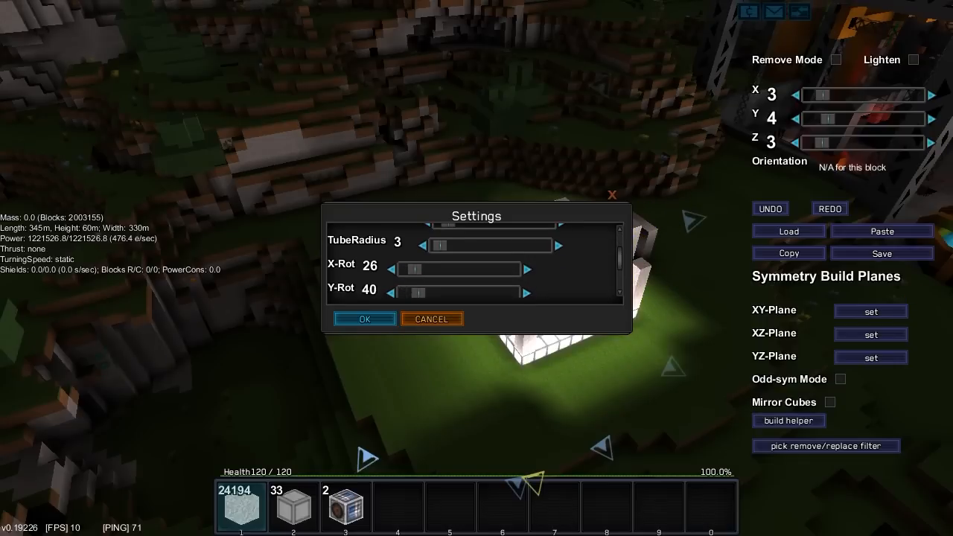
pyautogui.click(390, 290)
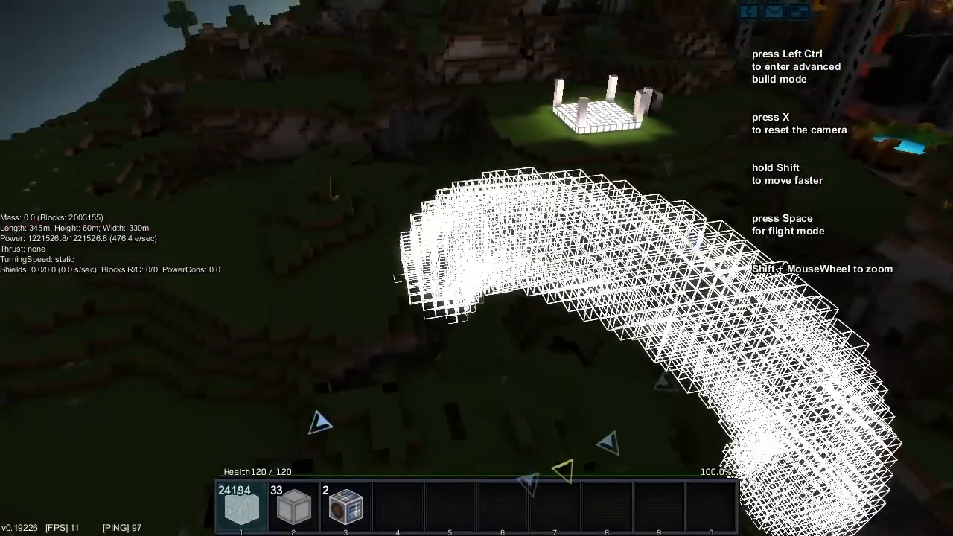
# - Fill the torus wireframe with stone blocks using advanced build mode, forming the curved tube
pyautogui.press('ctrl')
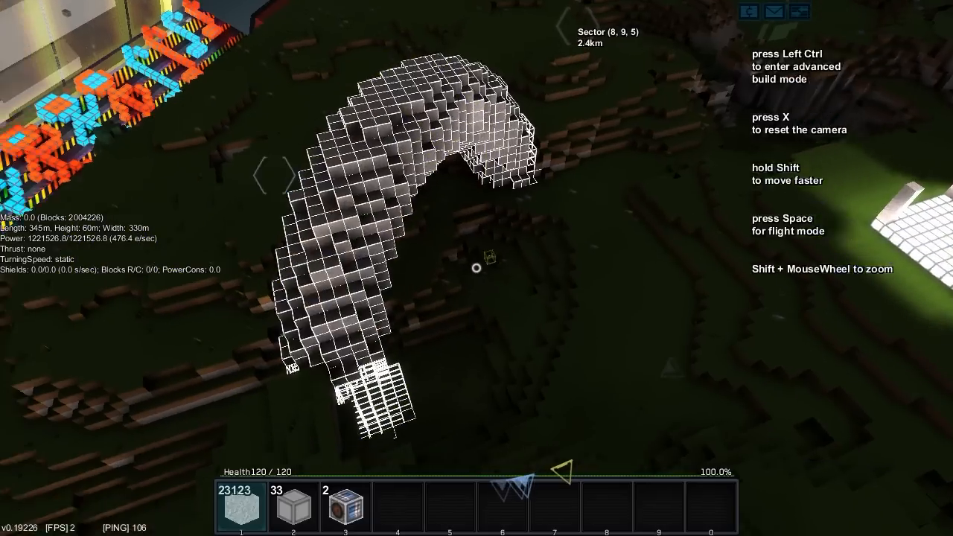
pyautogui.press('ctrl')
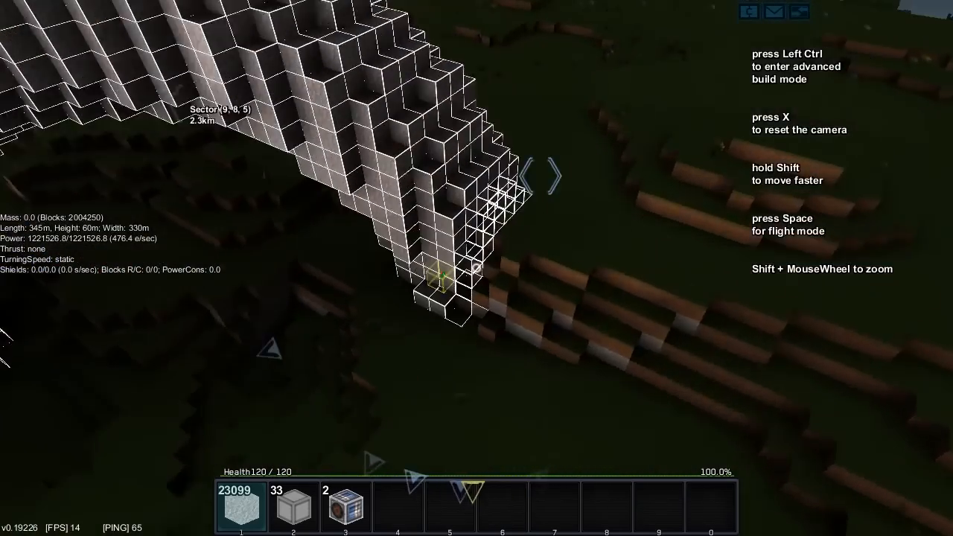
pyautogui.press('Ctrl')
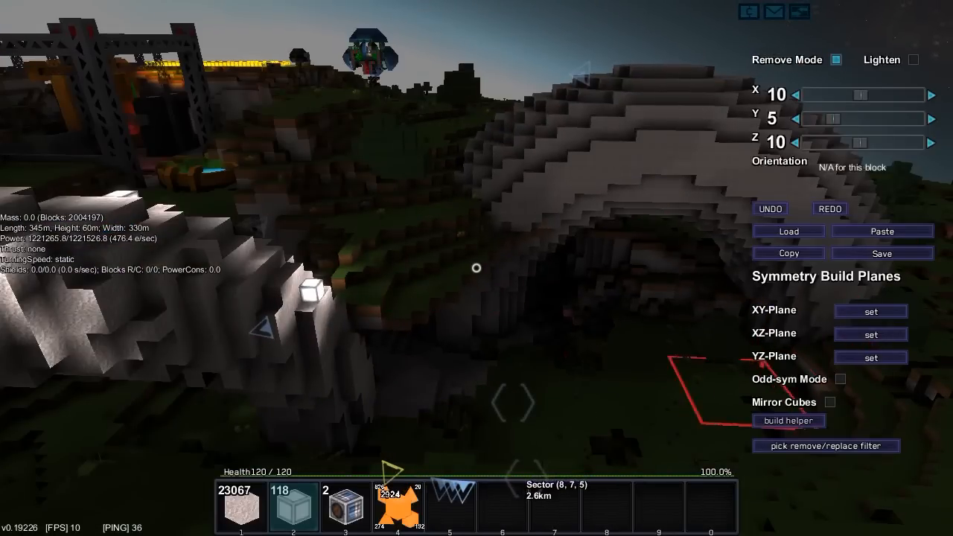
# - Enable replacing with the active slot's block in the remove/replace filter picker
pyautogui.click(825, 445)
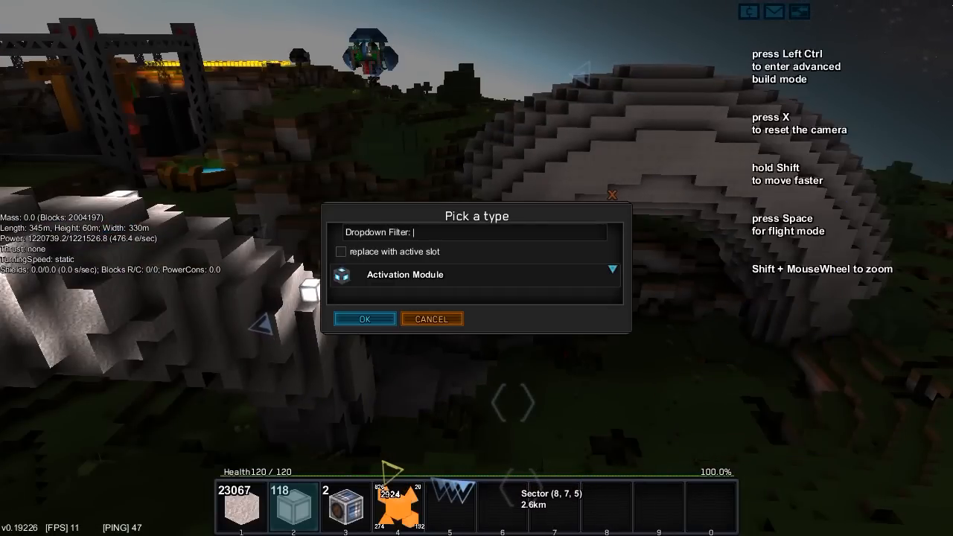
pyautogui.click(363, 318)
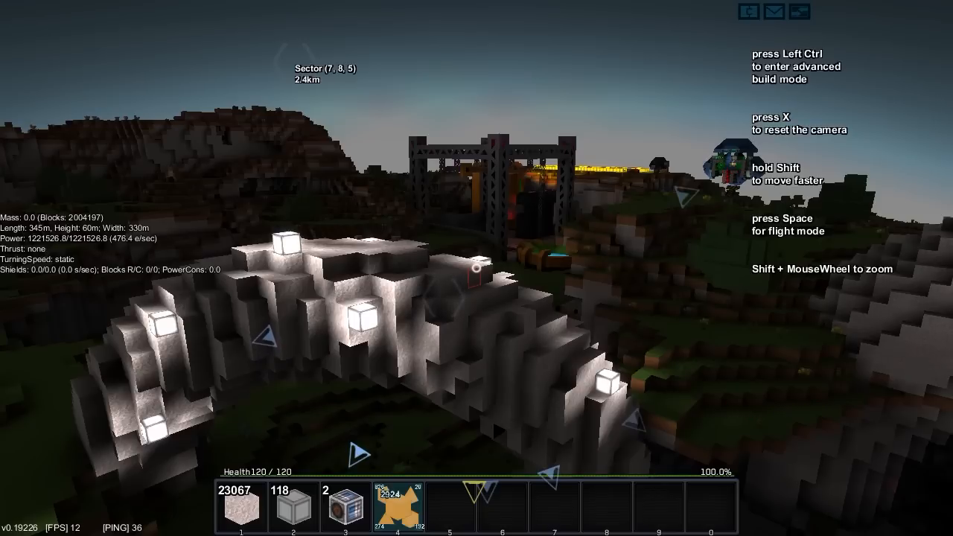
pyautogui.press('ctrl')
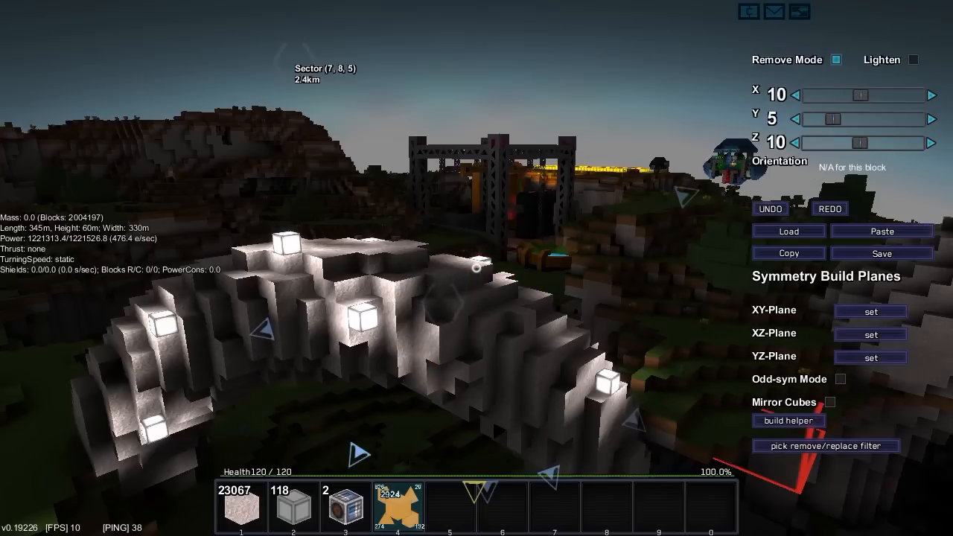
pyautogui.click(826, 447)
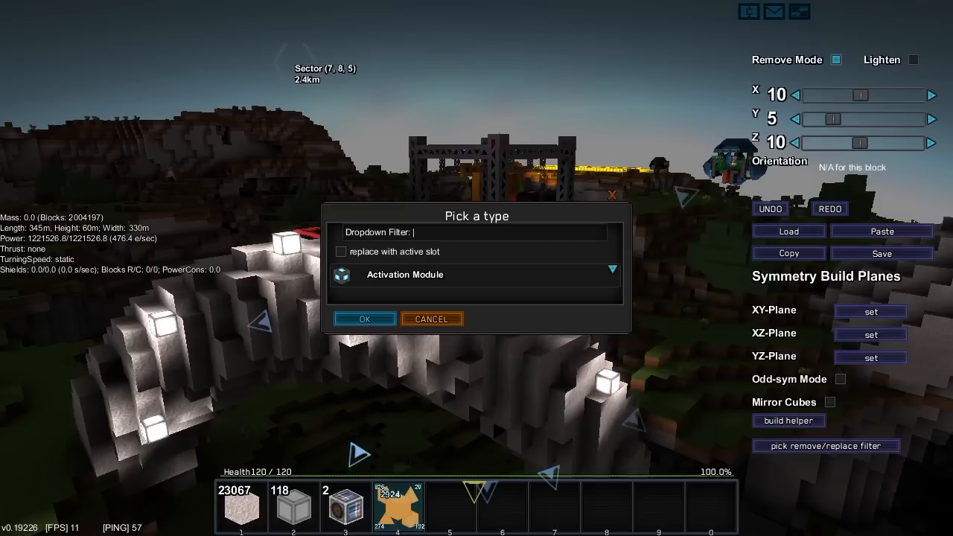
pyautogui.click(341, 250)
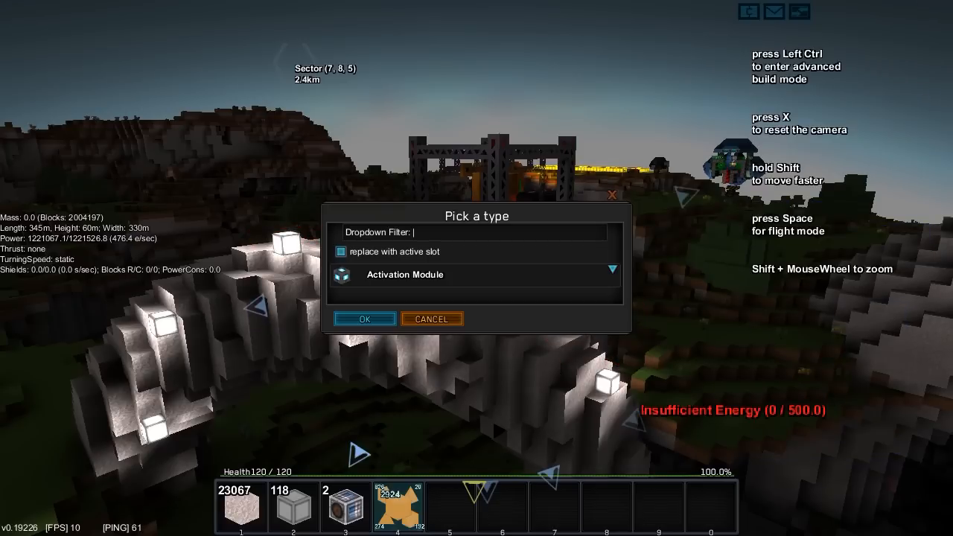
# - Search the filter for 'stone', then 'rock', choose Rock as the target type and confirm
pyautogui.write('stone')
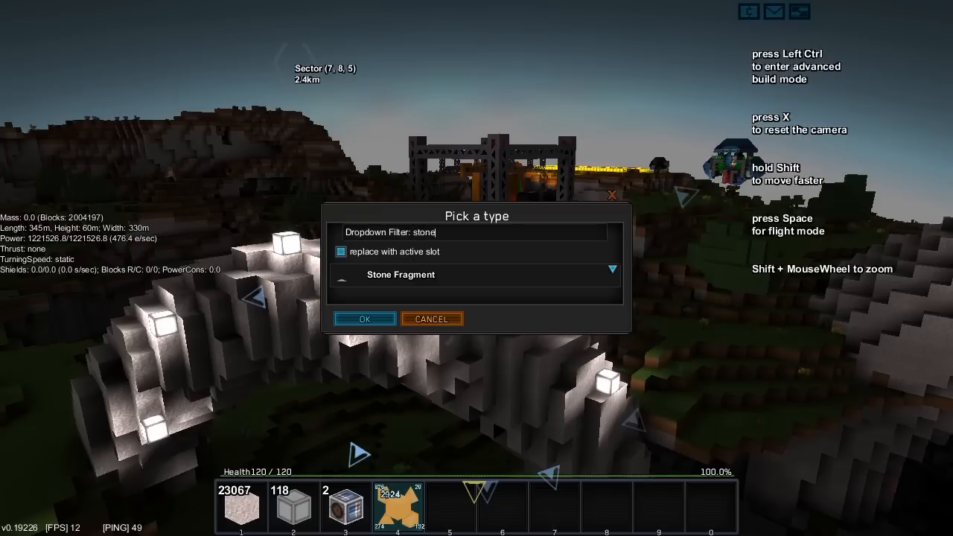
pyautogui.click(613, 268)
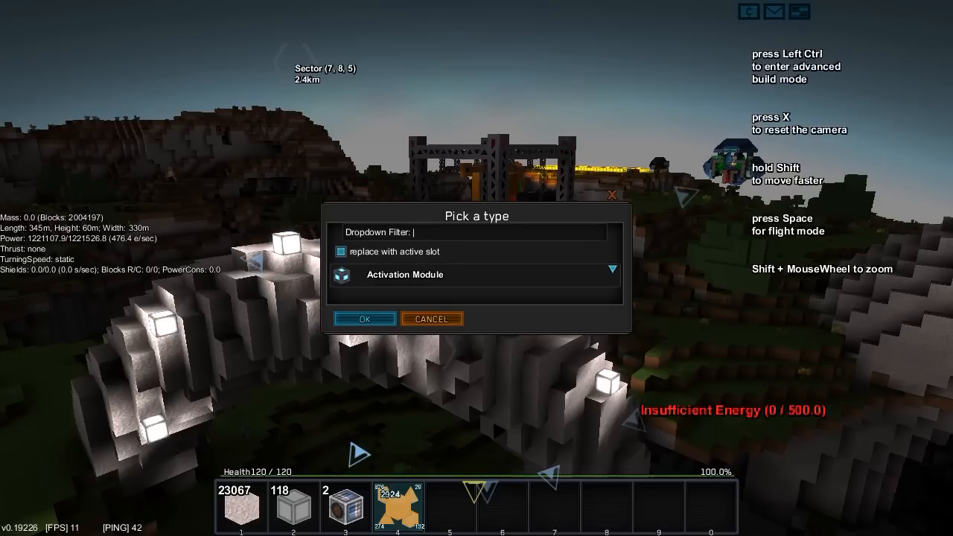
pyautogui.write('rock')
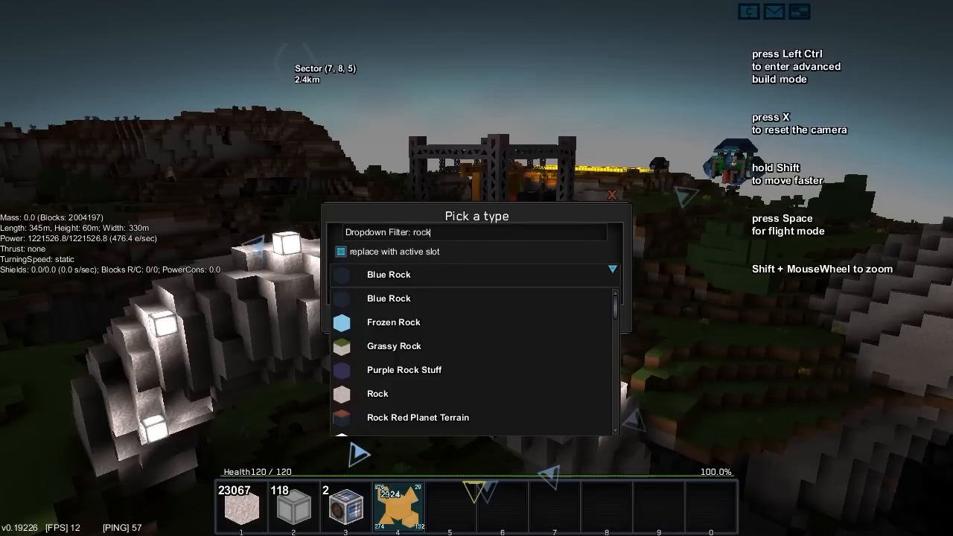
pyautogui.click(378, 394)
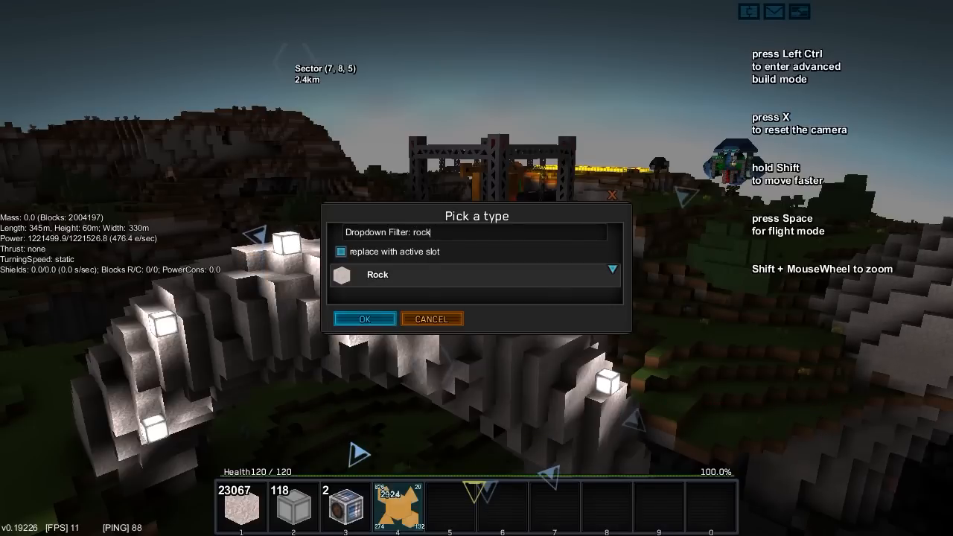
pyautogui.click(365, 319)
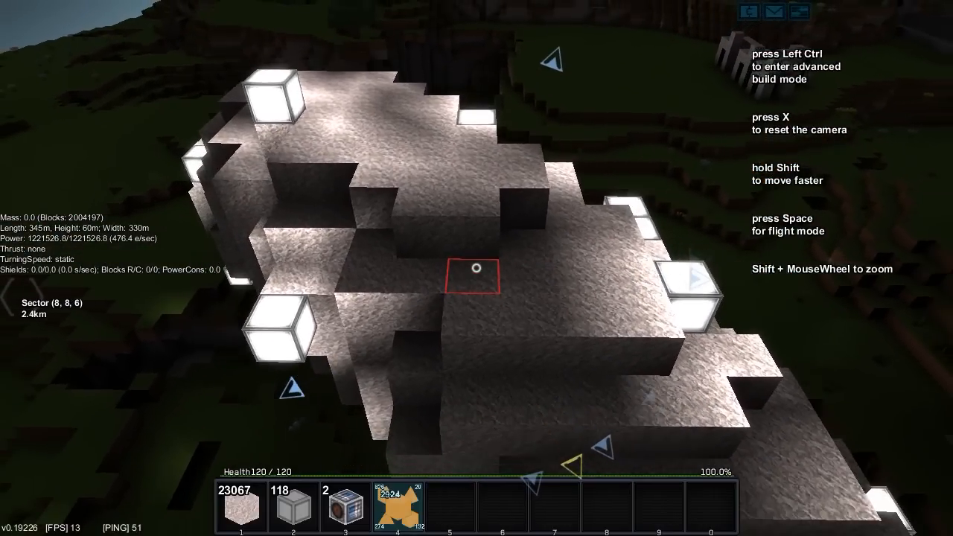
# - Replace rock sections of the torus with the held orange block using the Rock filter
pyautogui.click(477, 268)
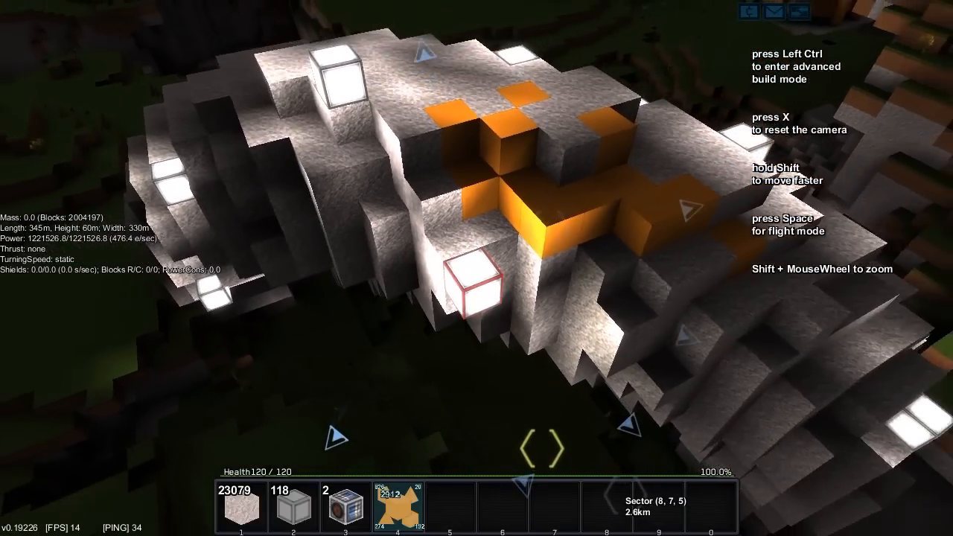
pyautogui.press('ctrl')
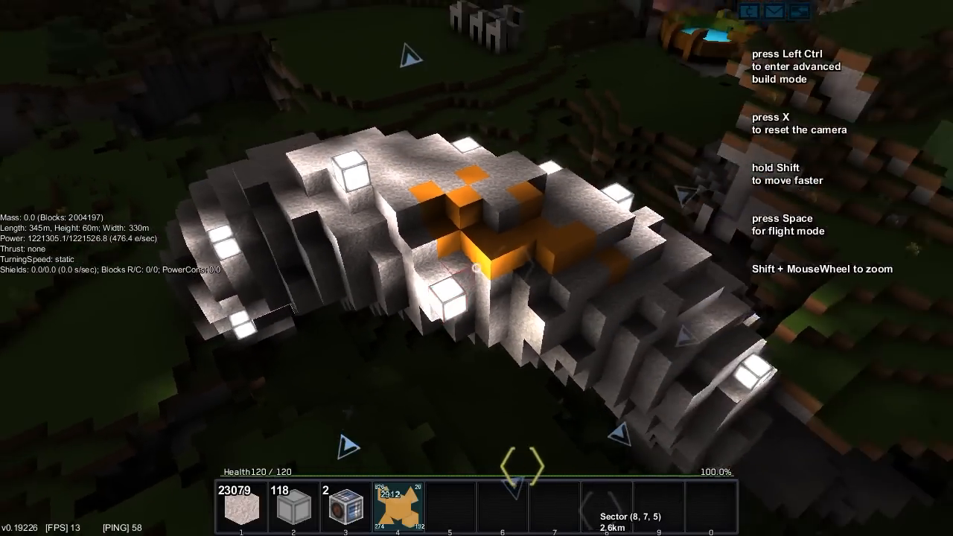
pyautogui.press('Left Ctrl')
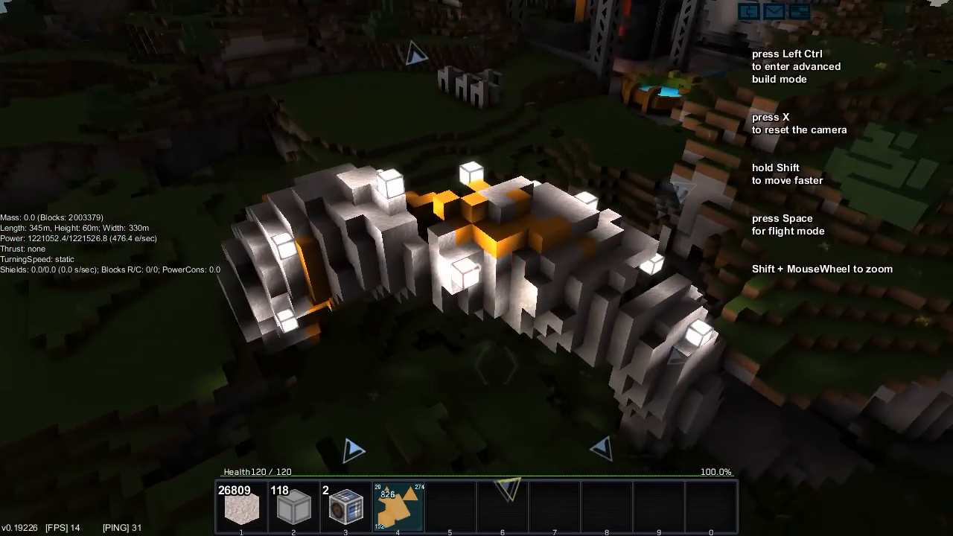
pyautogui.press('ctrl')
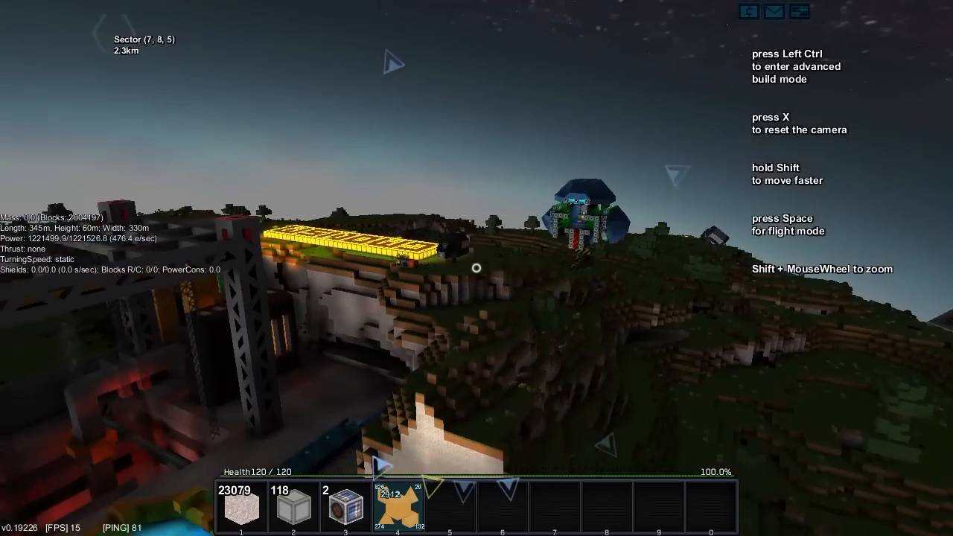
# - Show the advanced build options with the 20/20/20 brush and Rock filter still set
pyautogui.press('ctrl')
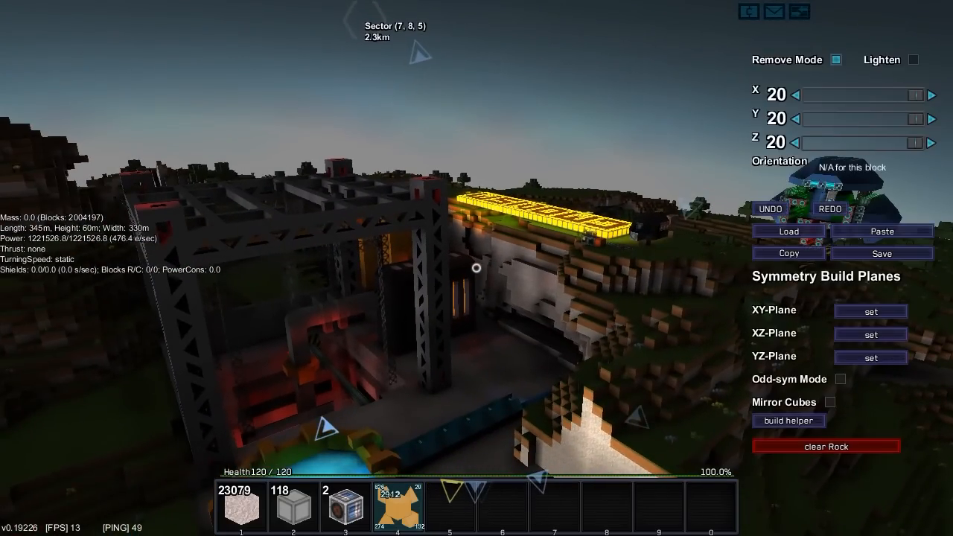